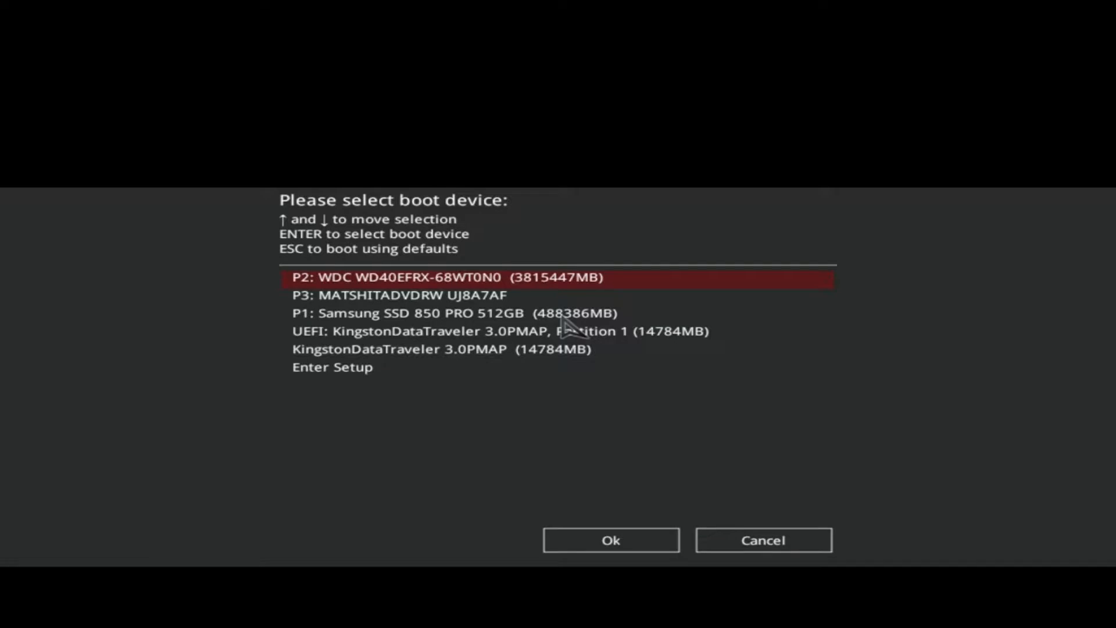
- Move the boot device choice down from the WDC hard drive to the Kingston DataTraveler USB entry
key("Down")
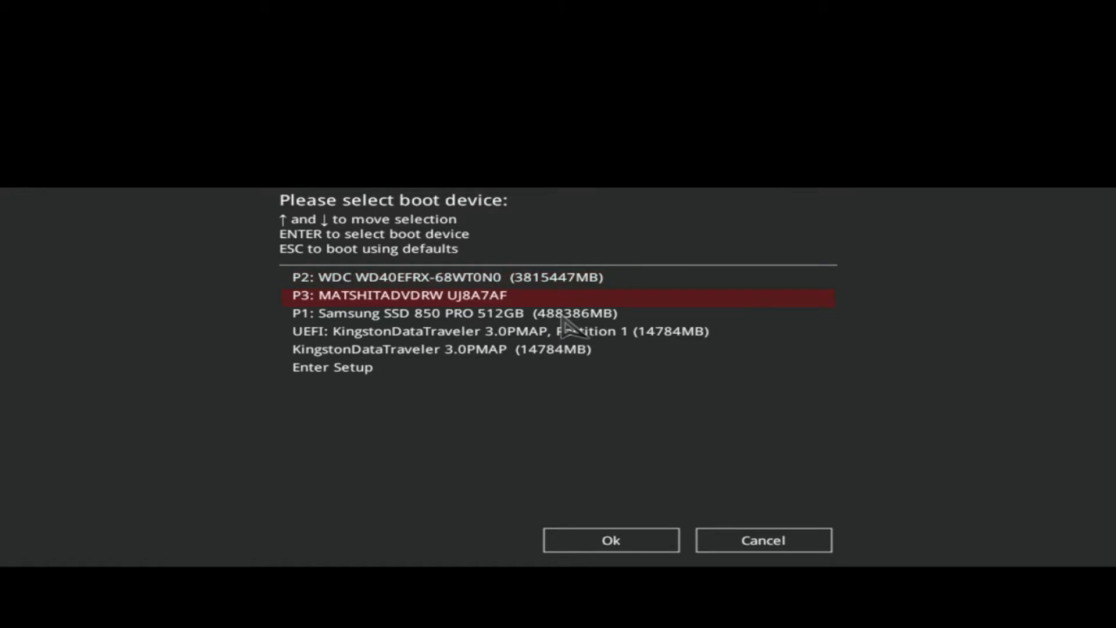
key("down")
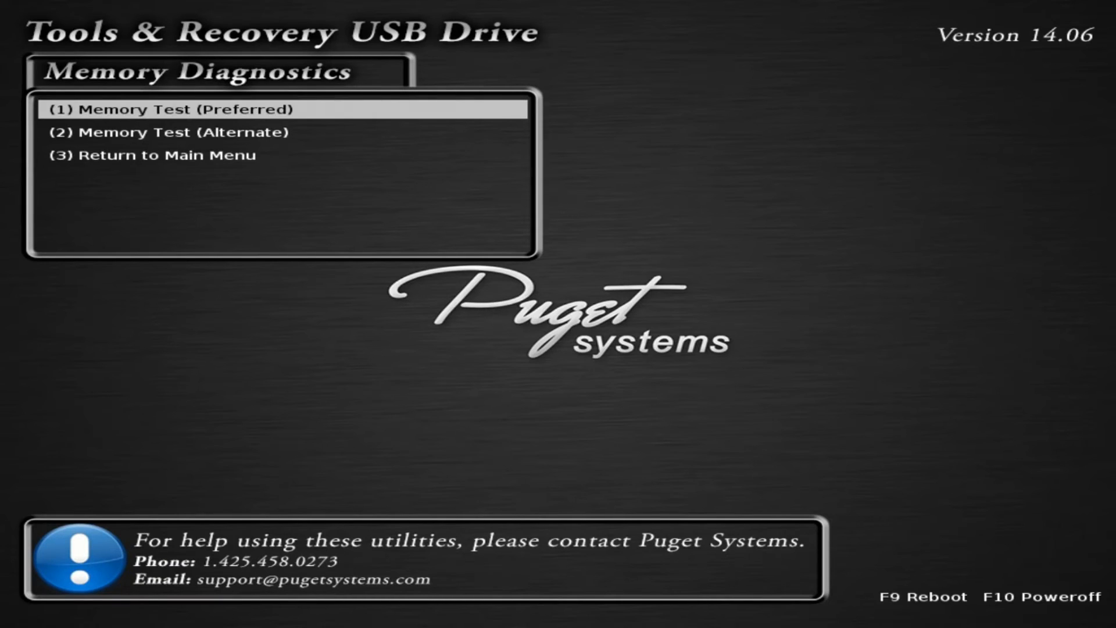
- Choose (2) Memory Test (Alternate) in the Memory Diagnostics menu
key("Down")
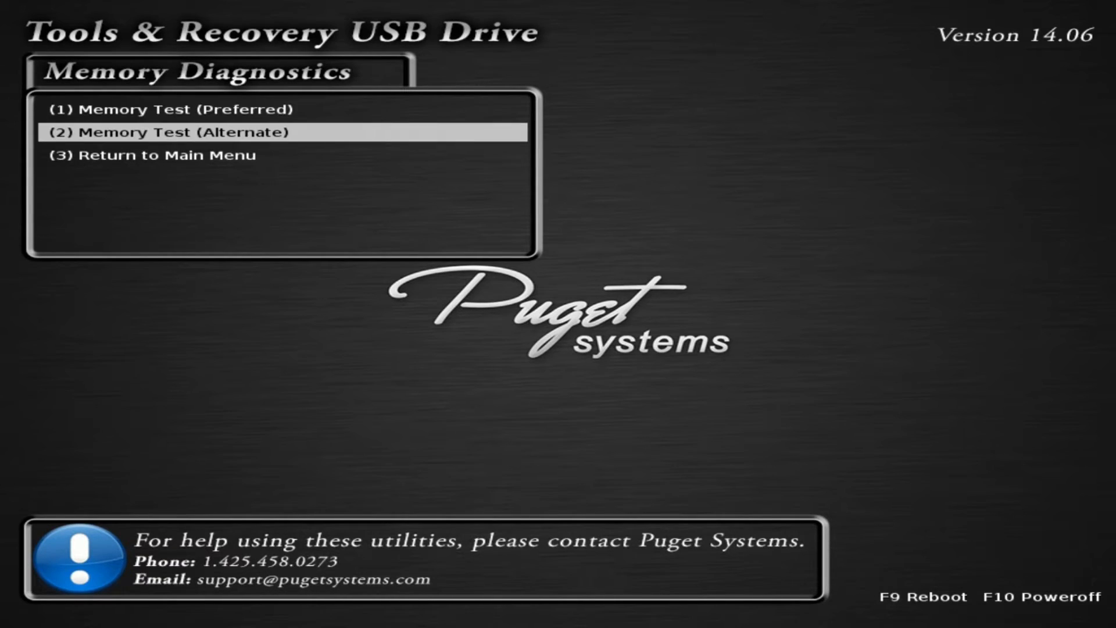